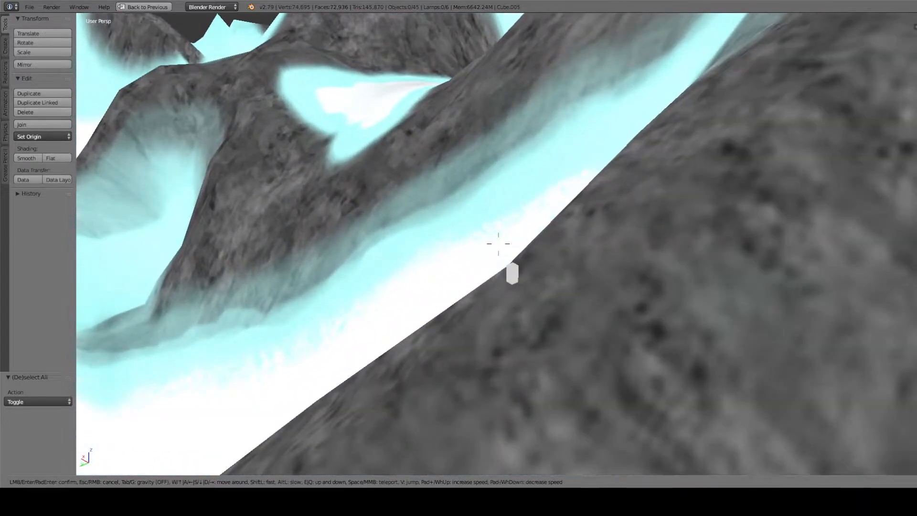
mouse_move(497, 243)
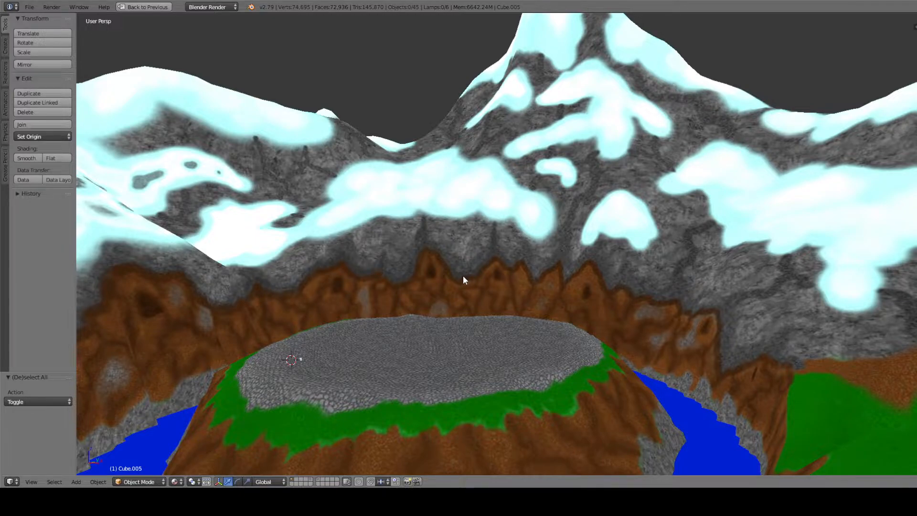
mouse_move(418, 292)
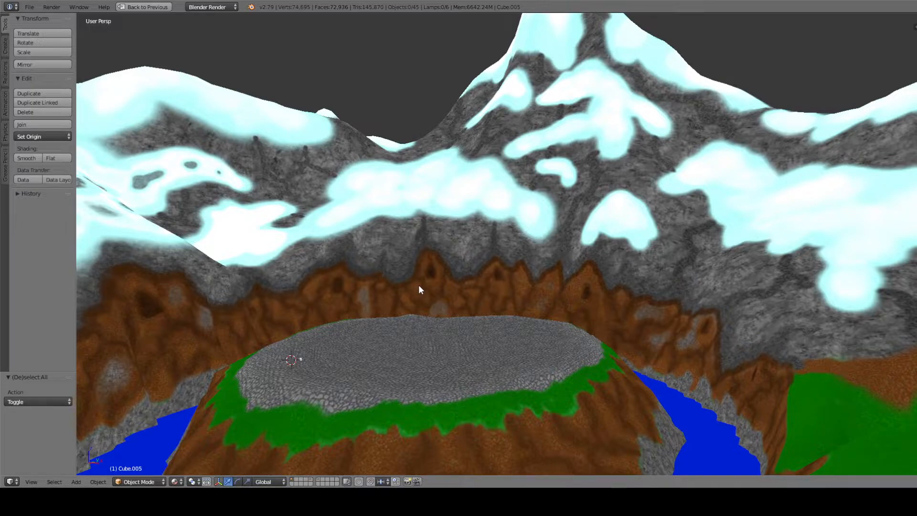
mouse_move(660, 157)
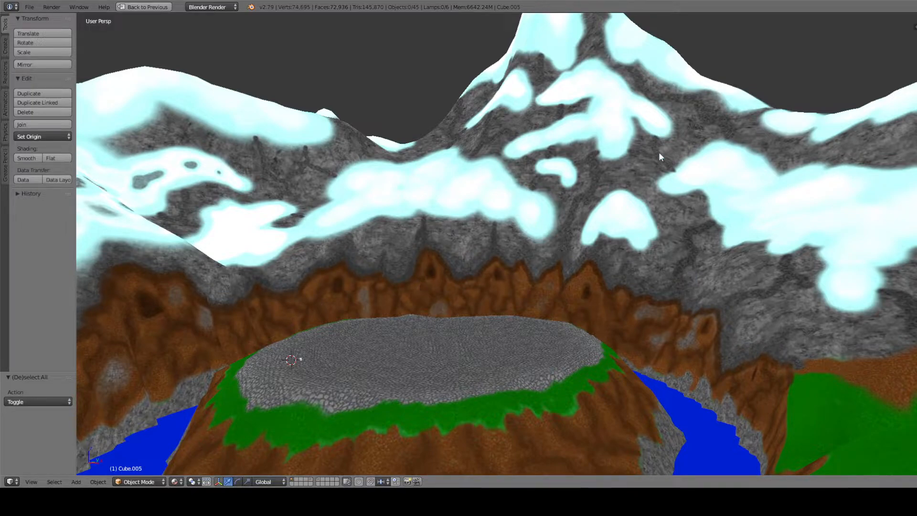